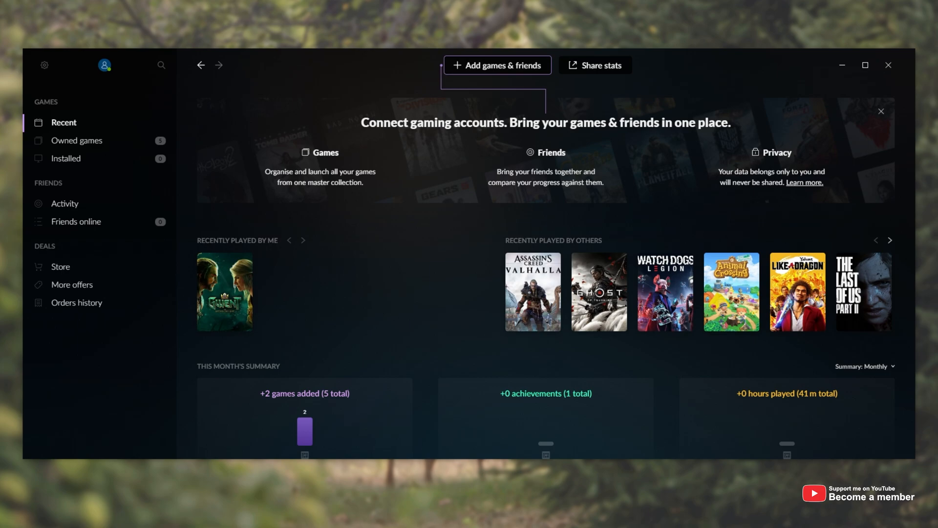
mouse_move(240, 205)
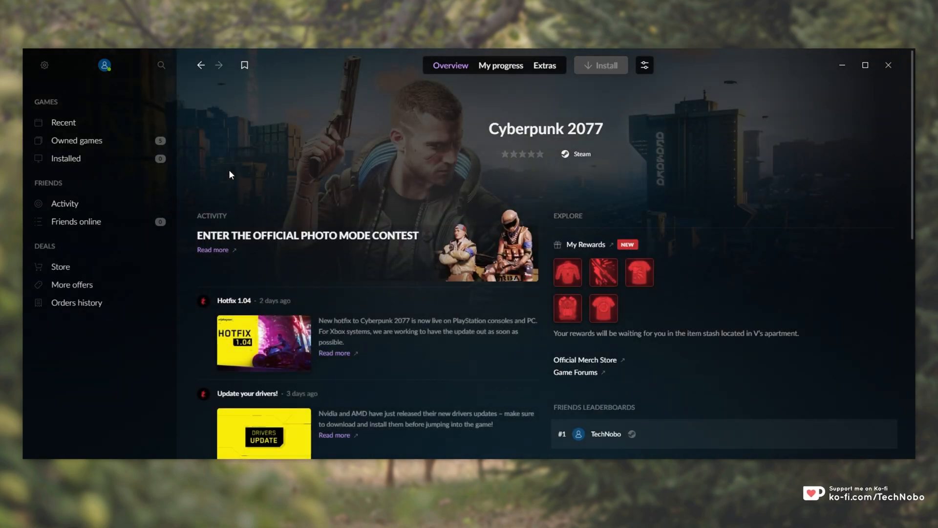
mouse_move(602, 72)
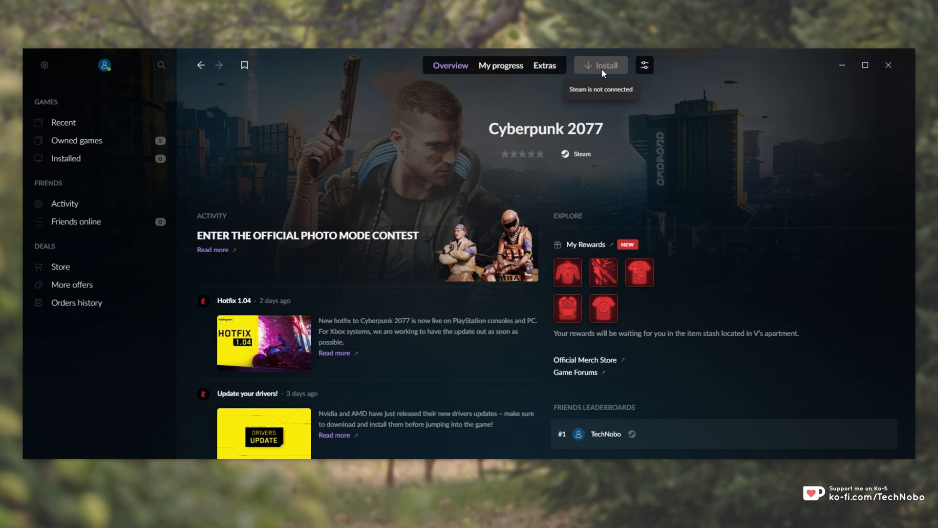
mouse_move(602, 66)
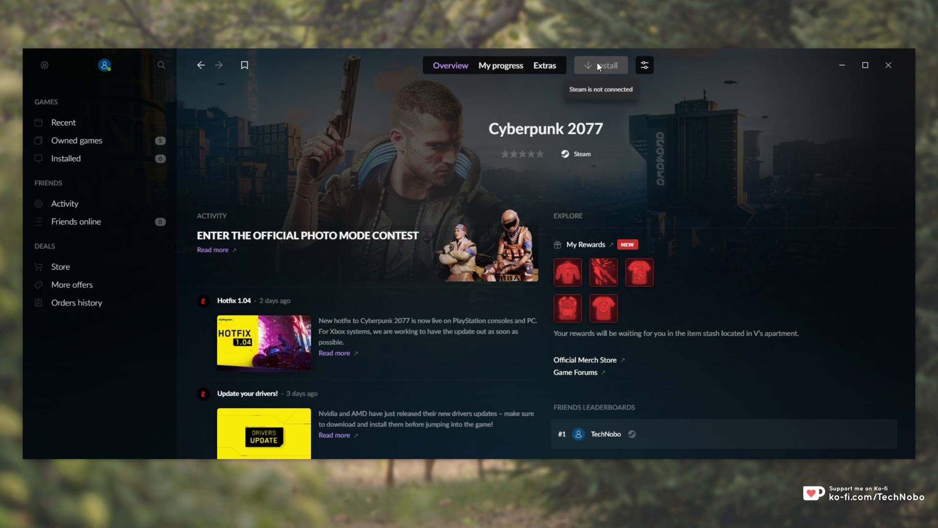
mouse_move(510, 206)
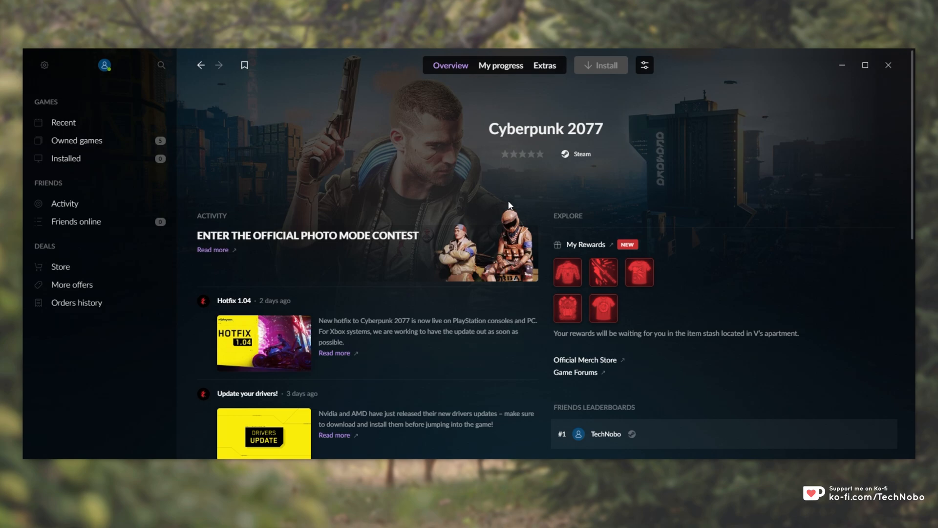
mouse_move(533, 203)
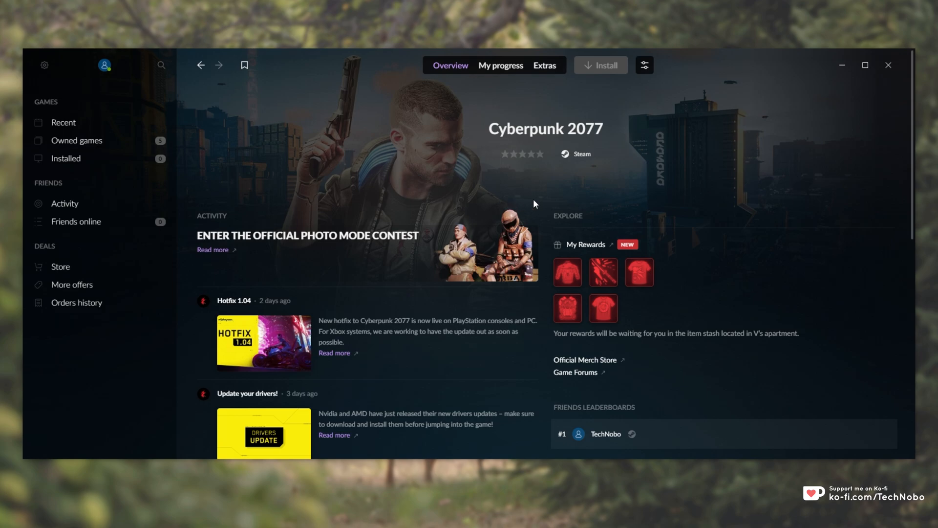
mouse_move(609, 166)
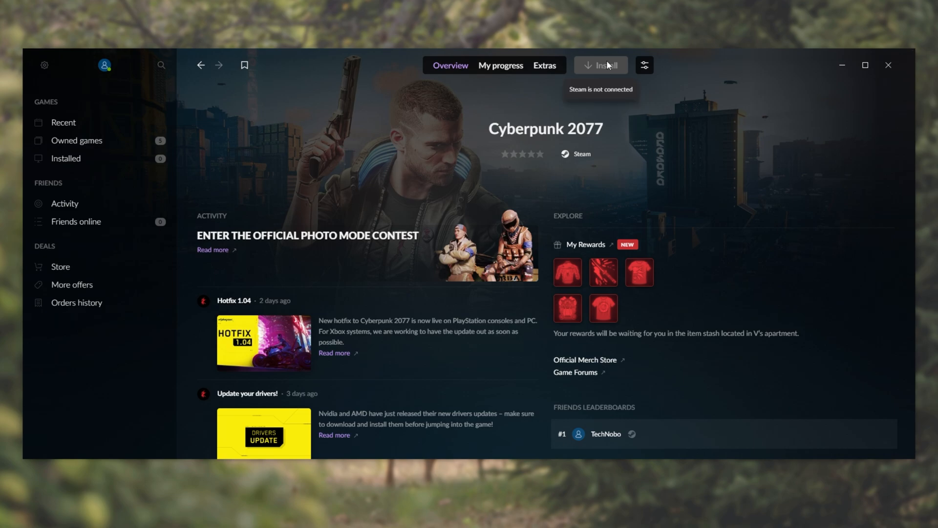
mouse_move(586, 72)
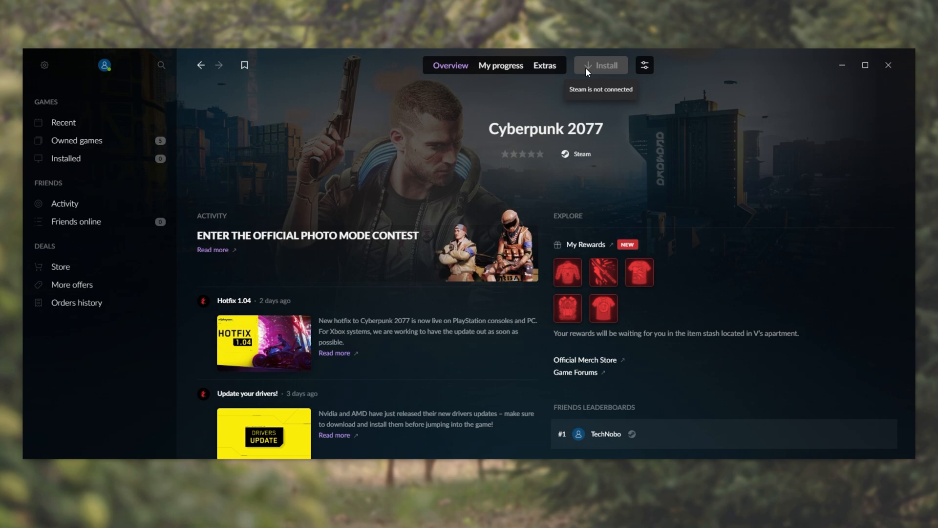
mouse_move(595, 91)
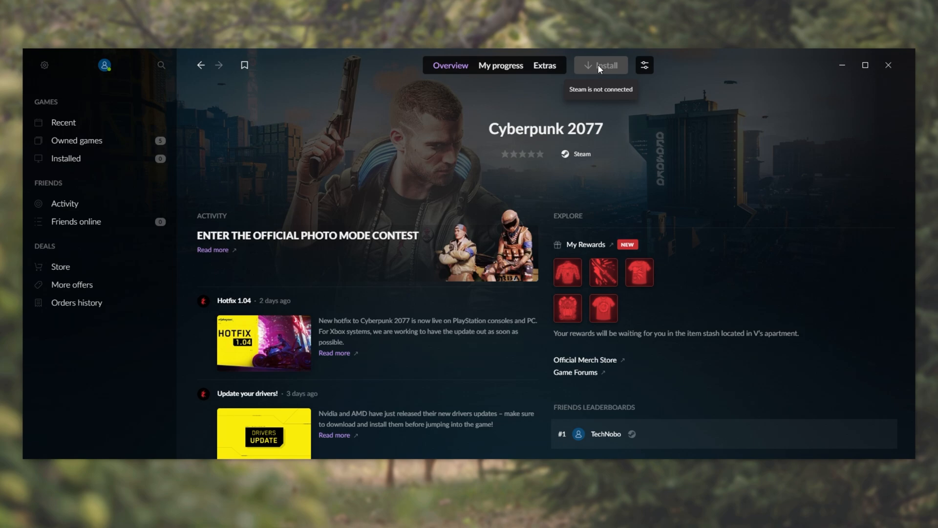
mouse_move(44, 66)
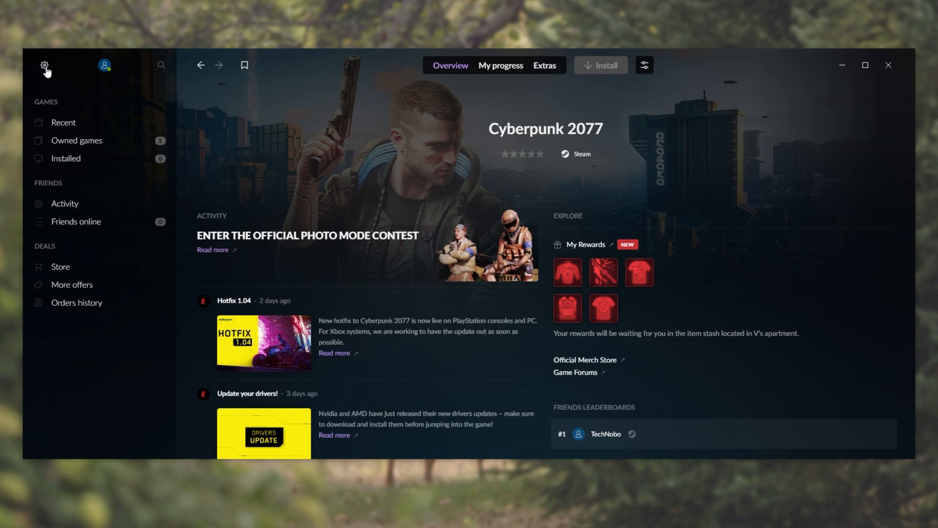
- Reach the Settings Integrations page listing Steam as not connected
left_click(43, 65)
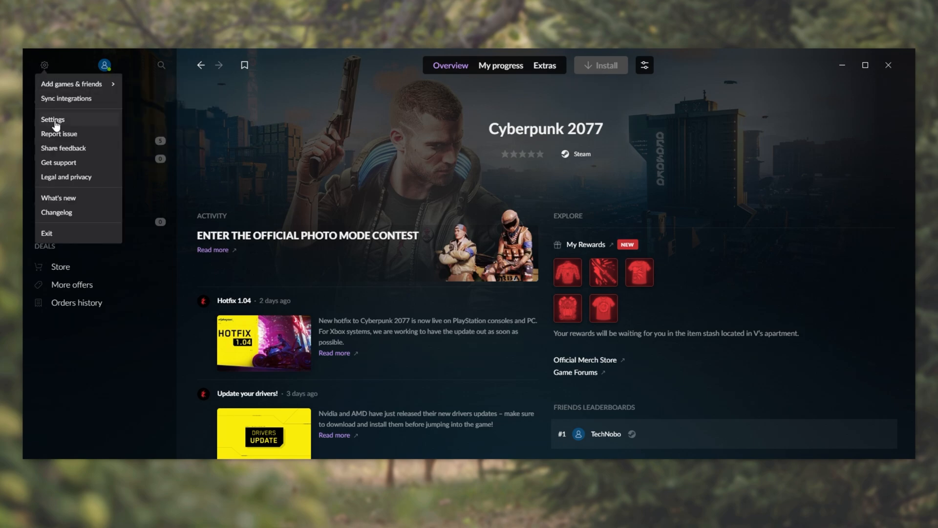
left_click(53, 119)
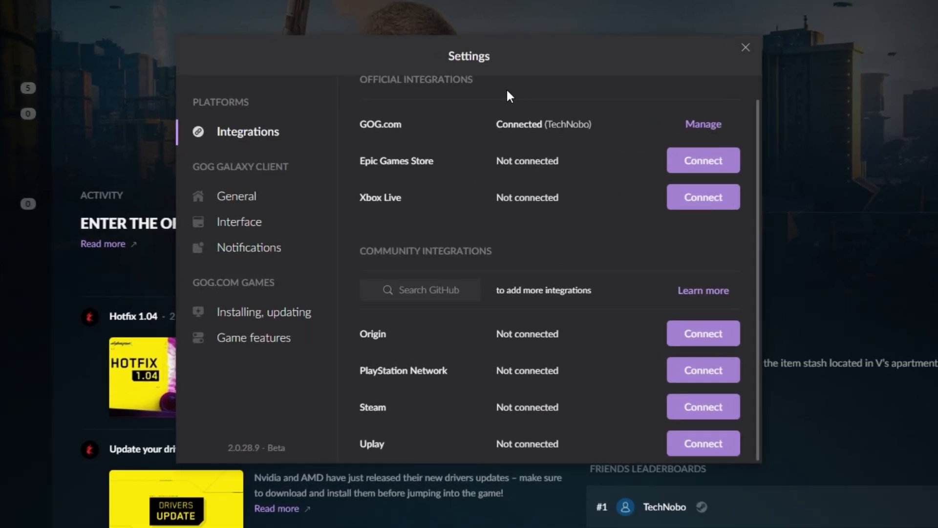
mouse_move(247, 131)
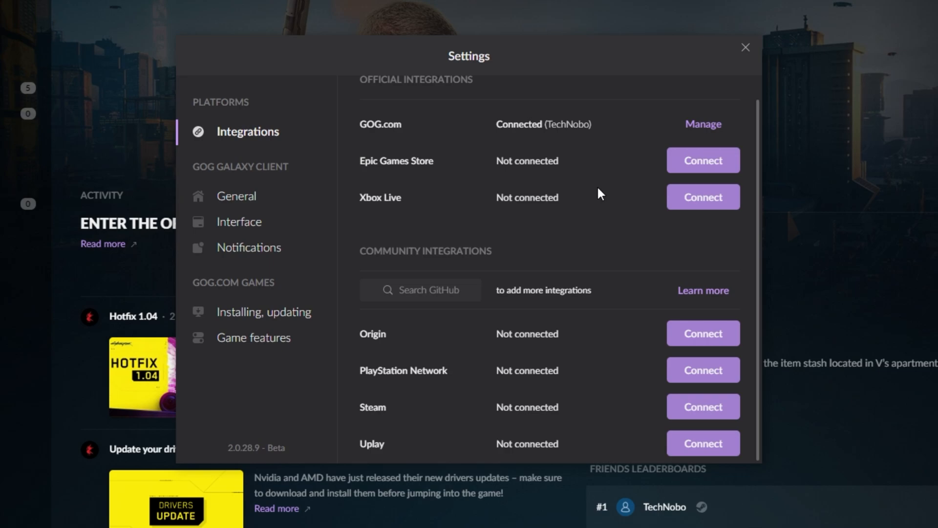
mouse_move(483, 367)
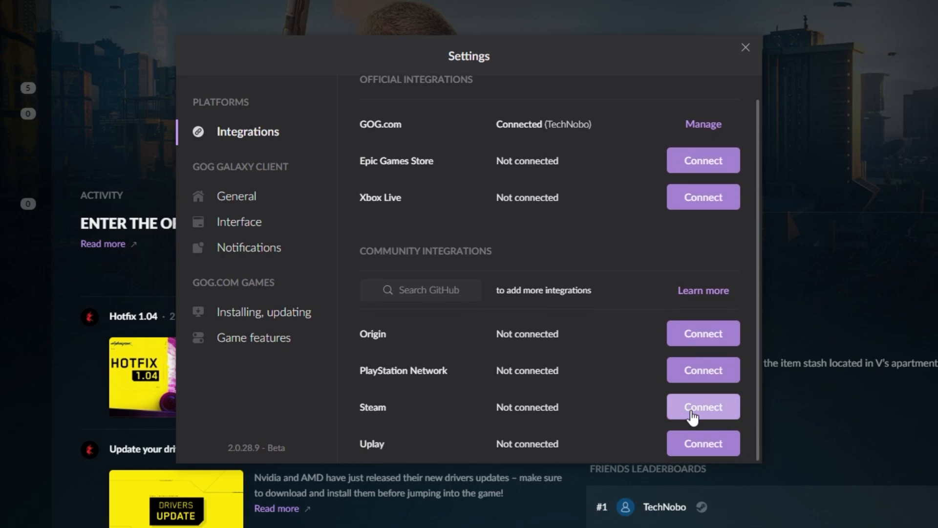
- Connect Steam, logging in with username, password and Steam Guard code so it shows Connected
left_click(703, 407)
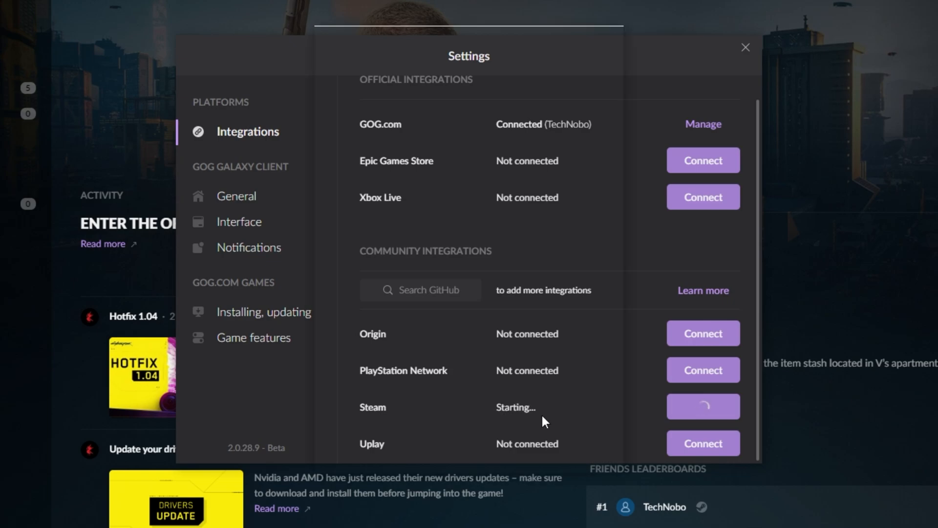
left_click(703, 406)
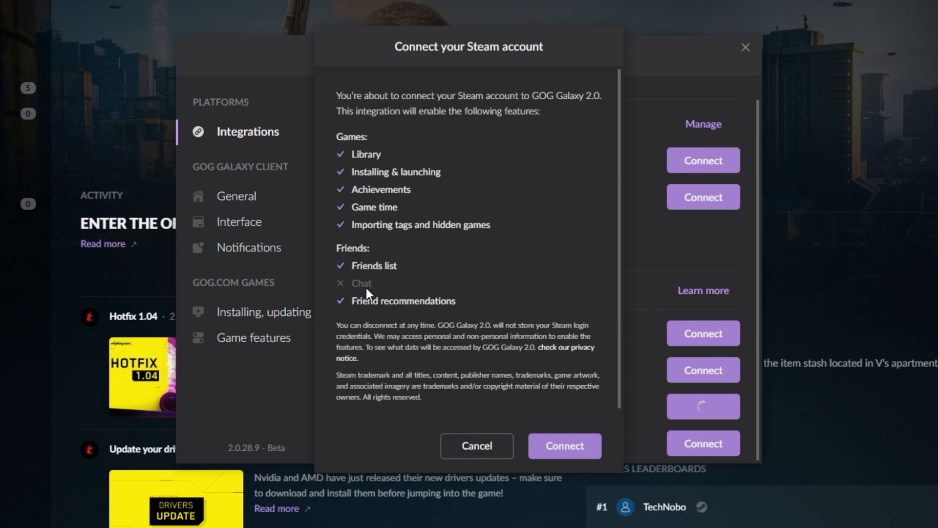
left_click(563, 445)
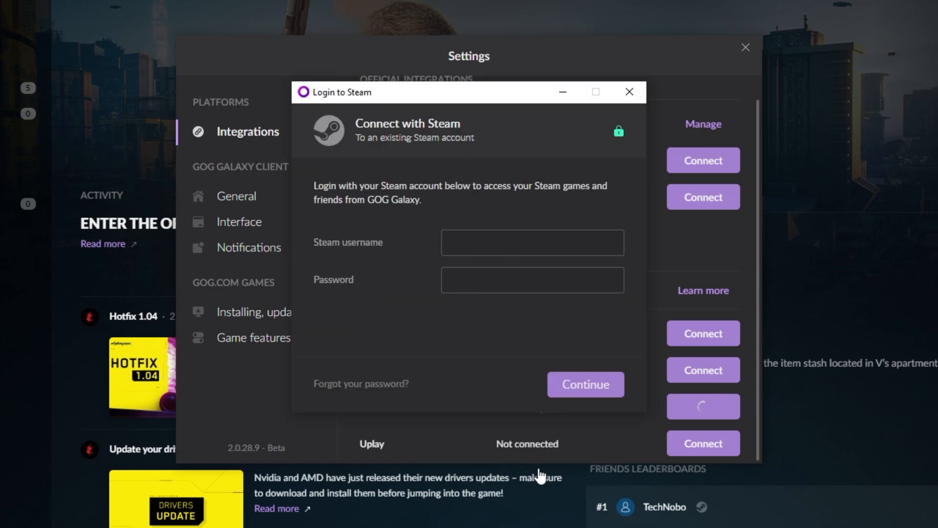
left_click(531, 243)
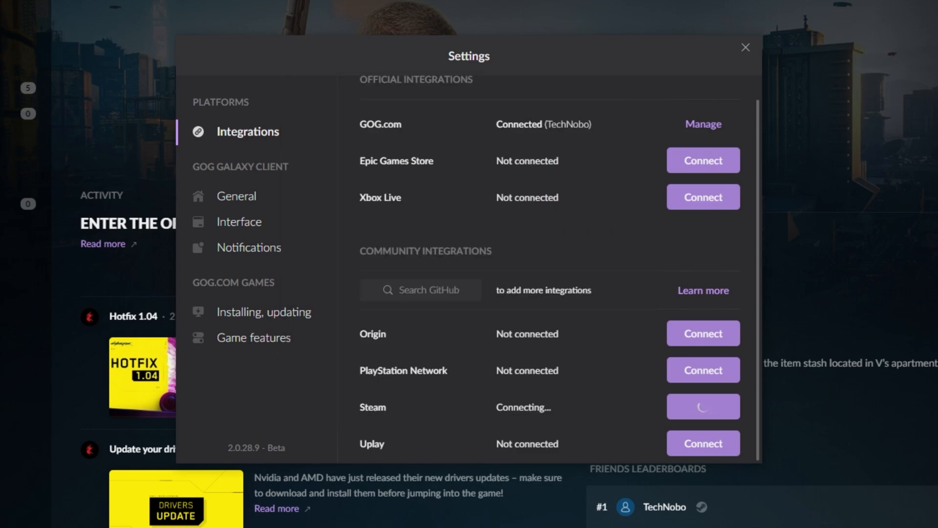
left_click(703, 407)
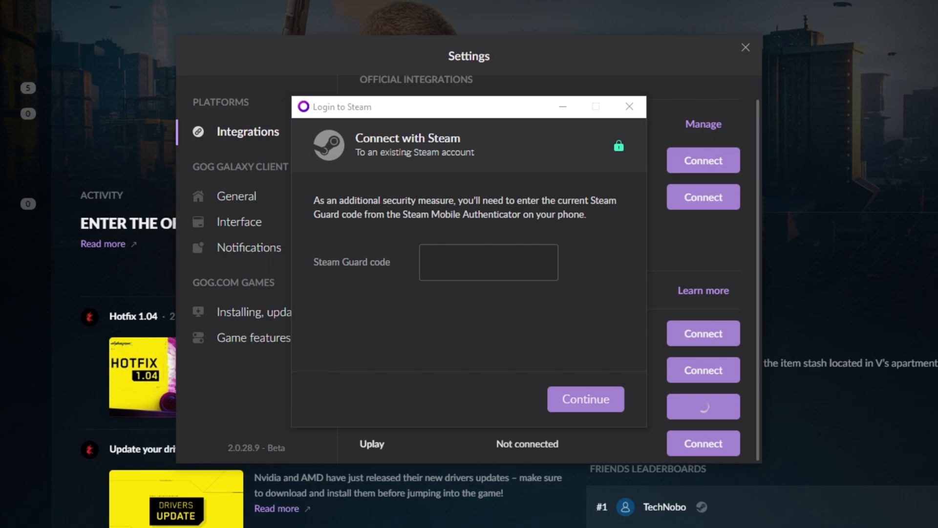
left_click(585, 398)
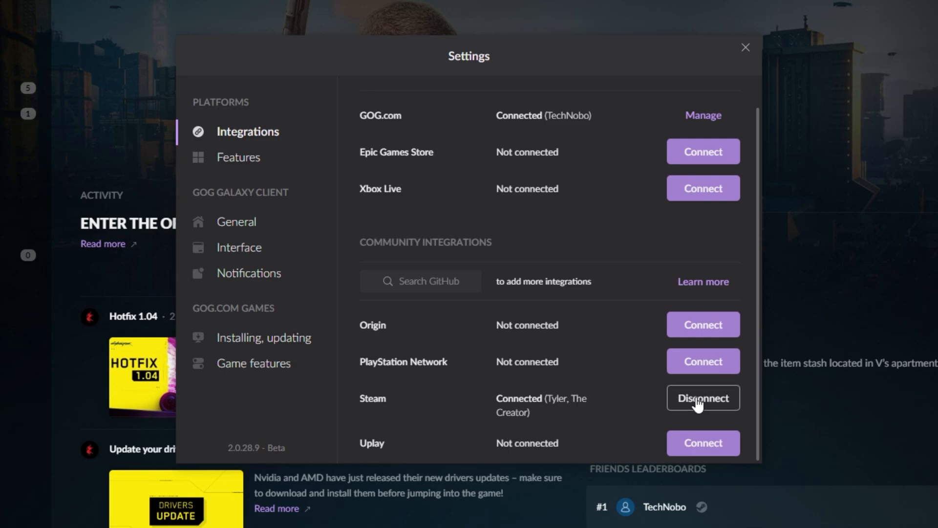
mouse_move(746, 48)
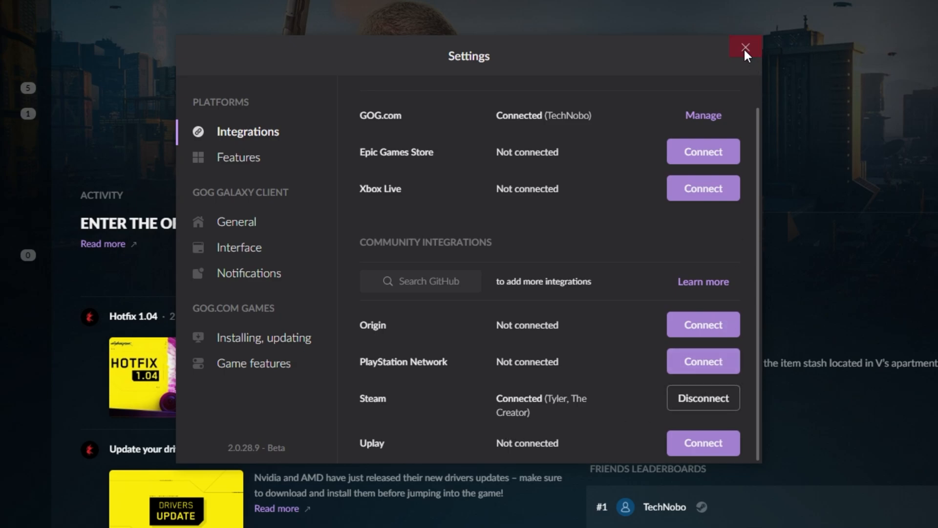
- Leave settings and browse the GOG.com and Steam collections toward Cyberpunk 2077's playable page
left_click(744, 48)
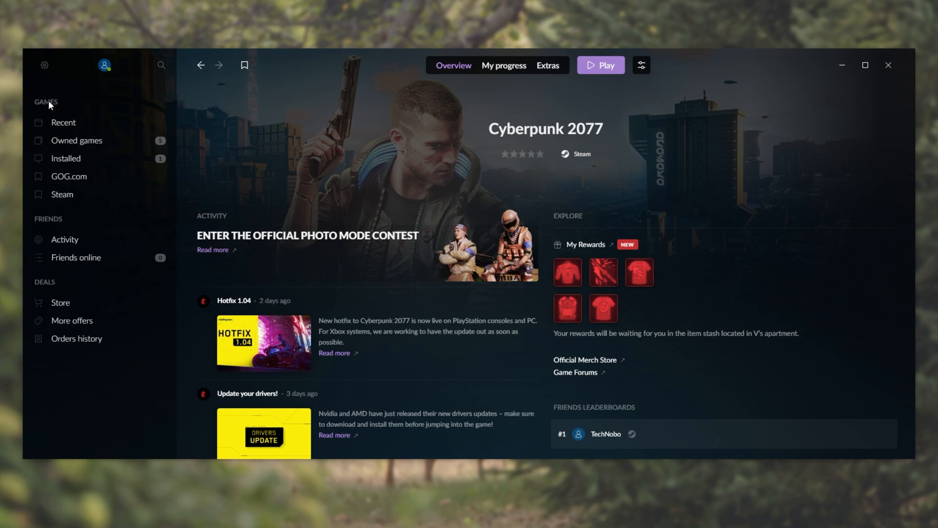
left_click(68, 176)
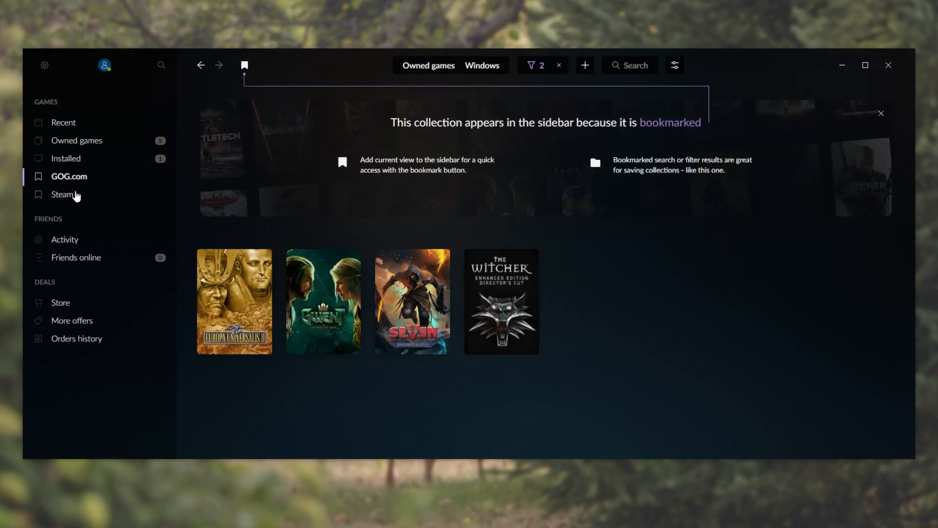
left_click(62, 194)
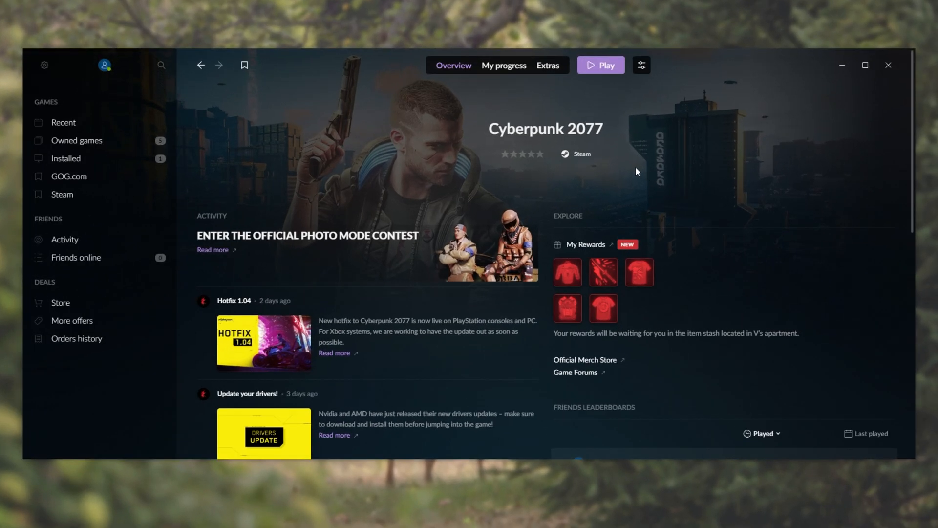
mouse_move(27, 52)
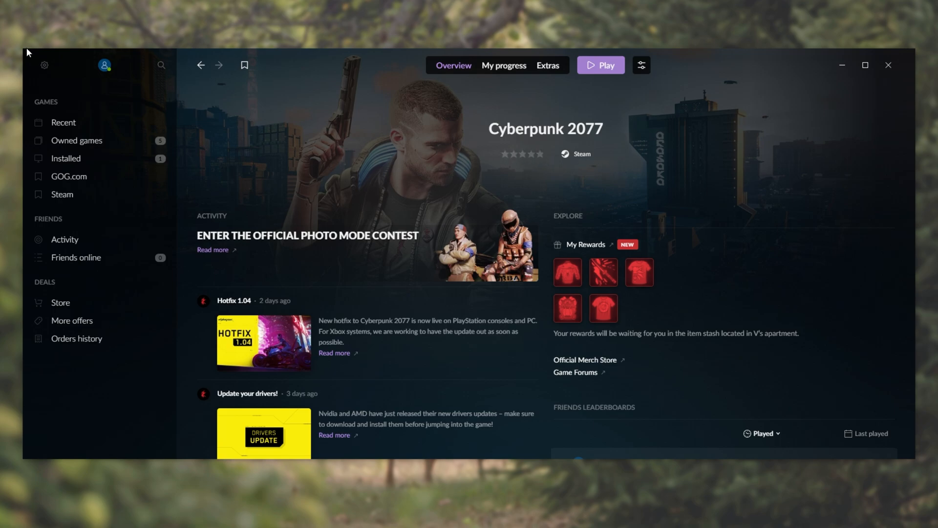
- Reach the Features page of Settings with the per-platform Steam options
left_click(44, 64)
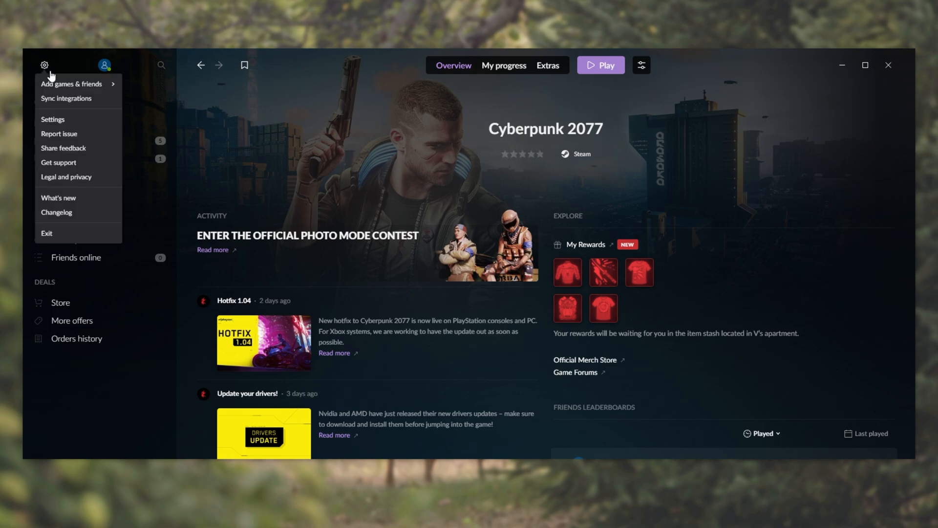
left_click(52, 119)
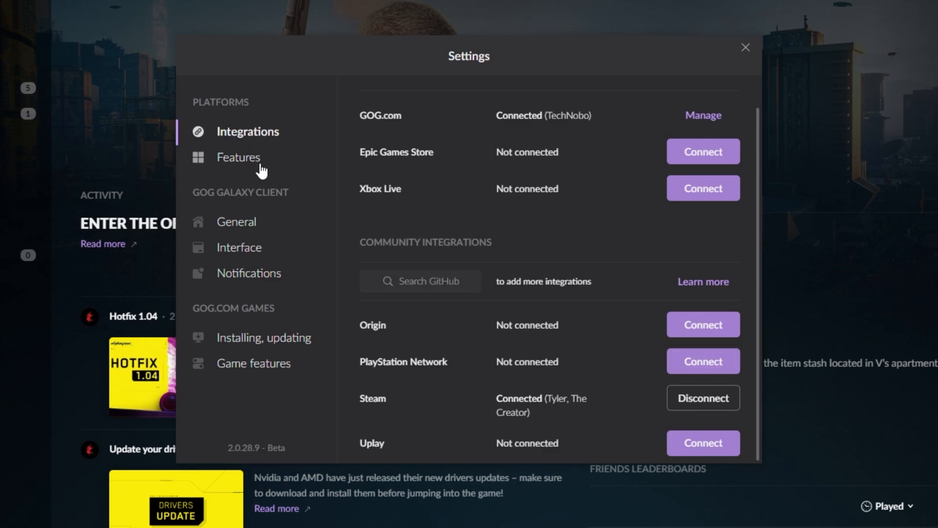
left_click(239, 157)
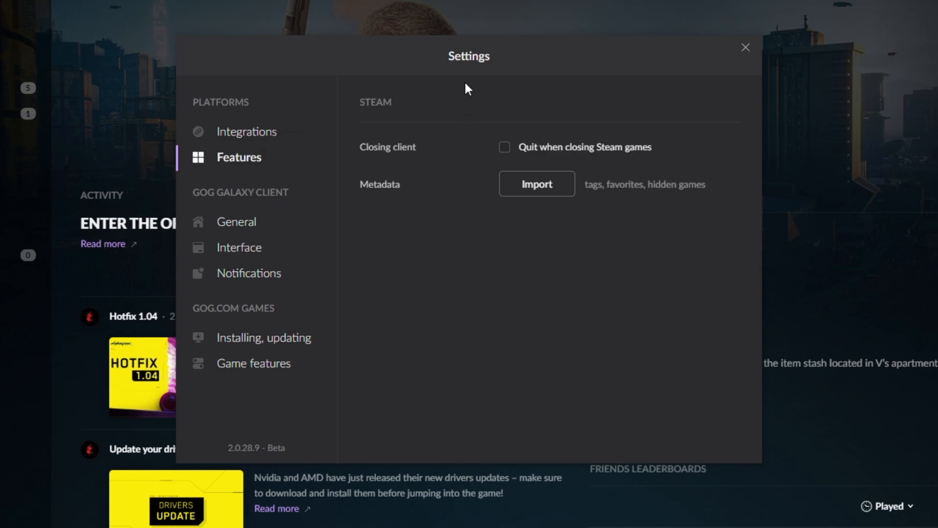
mouse_move(423, 160)
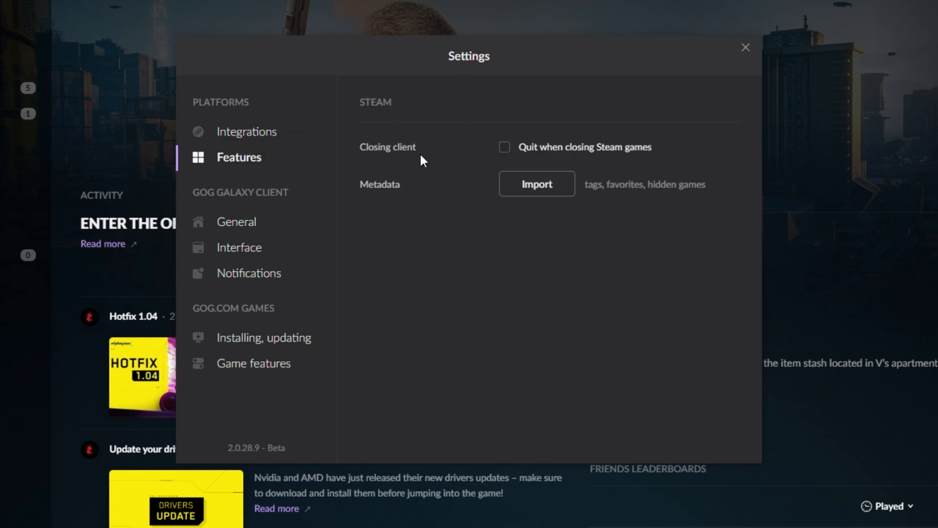
- Toggle 'Quit when closing Steam games' on and off, then import Steam tags, favourites and hidden games
left_click(504, 147)
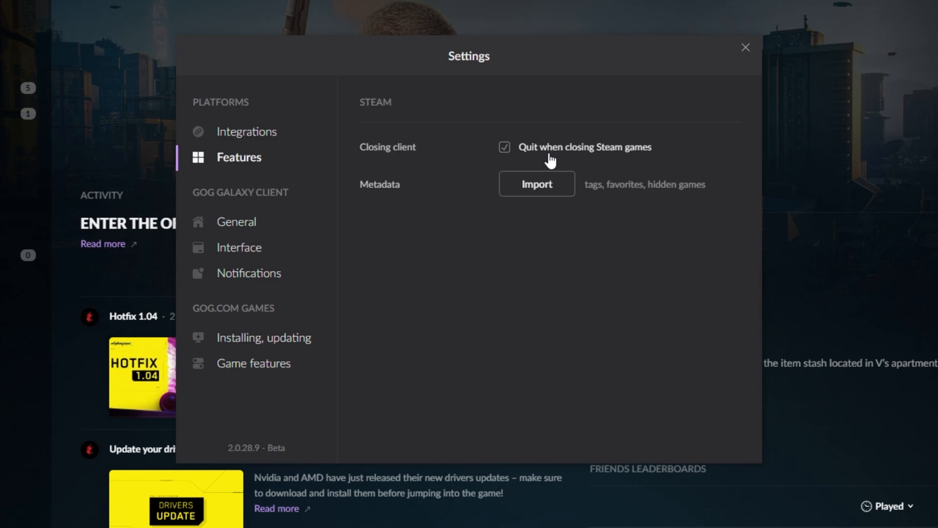
left_click(505, 147)
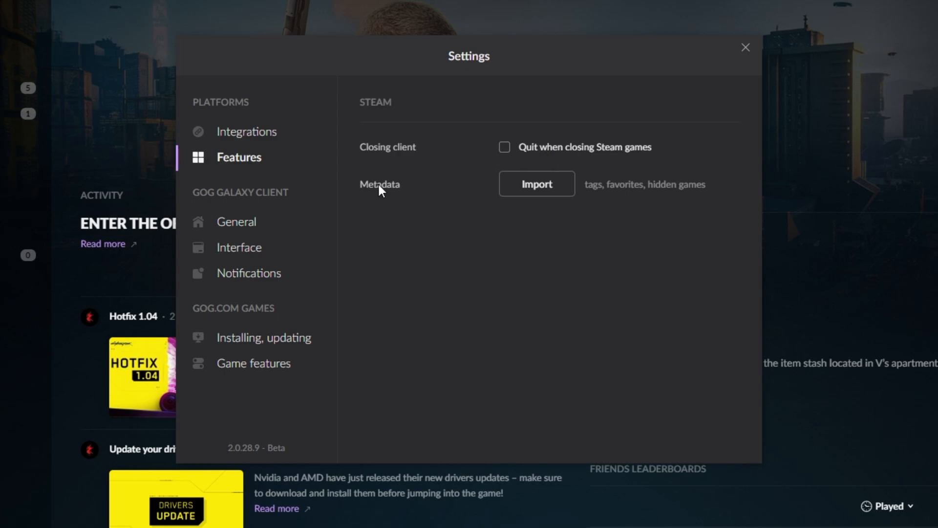
left_click(536, 183)
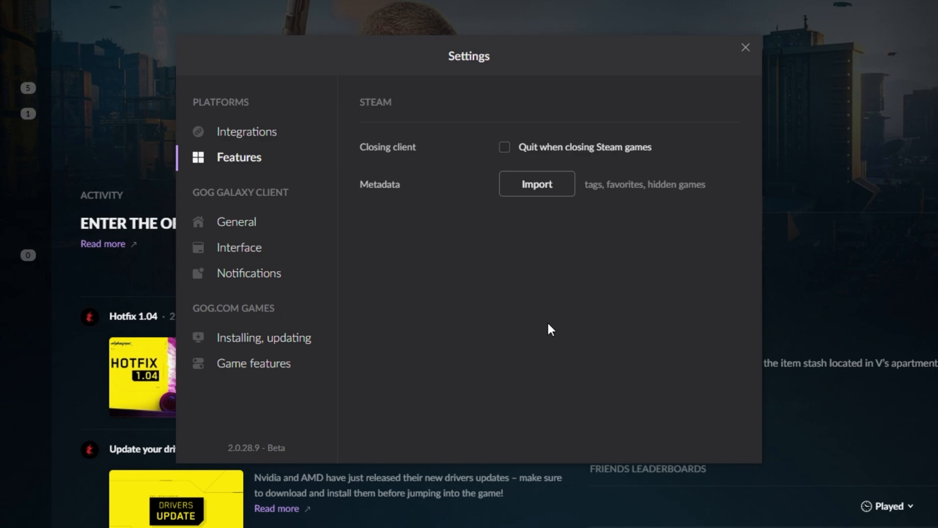
left_click(536, 183)
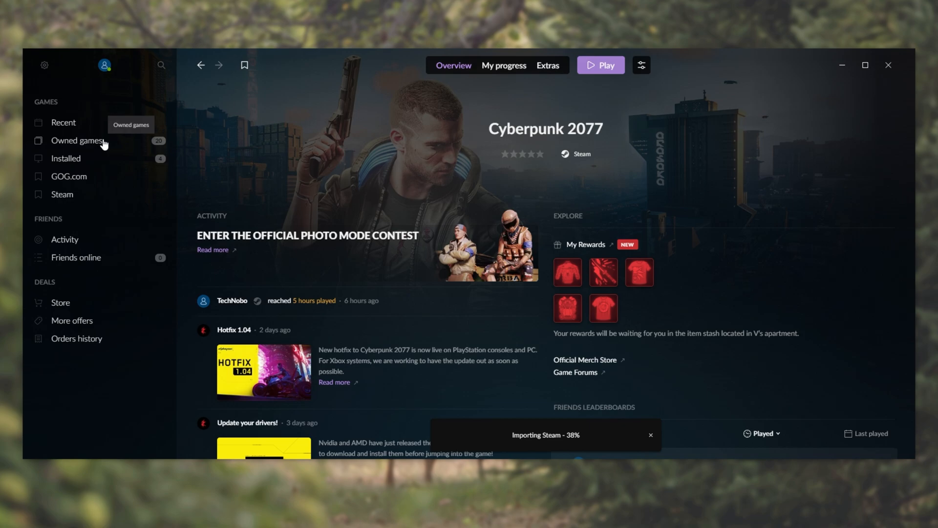
- Show all 1,747 owned games, scroll through them and bring up the library filter options
left_click(77, 141)
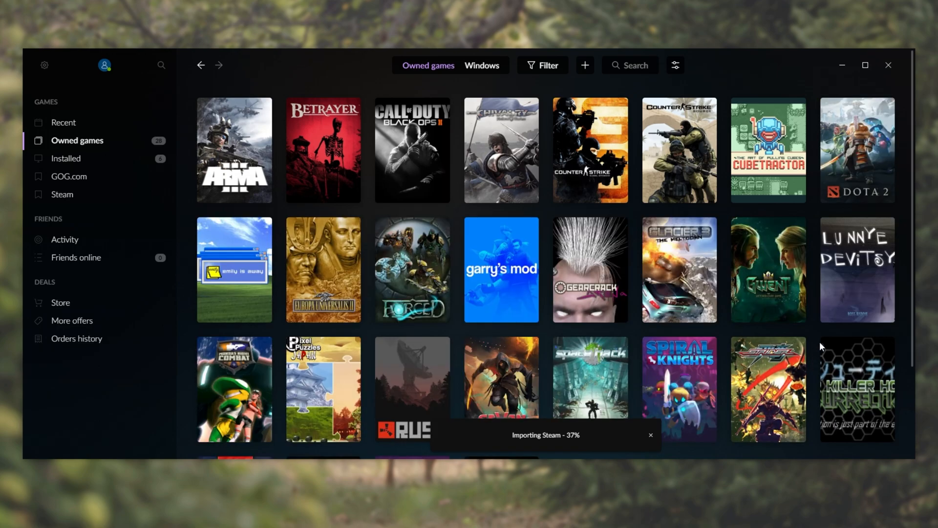
scroll("down", 3)
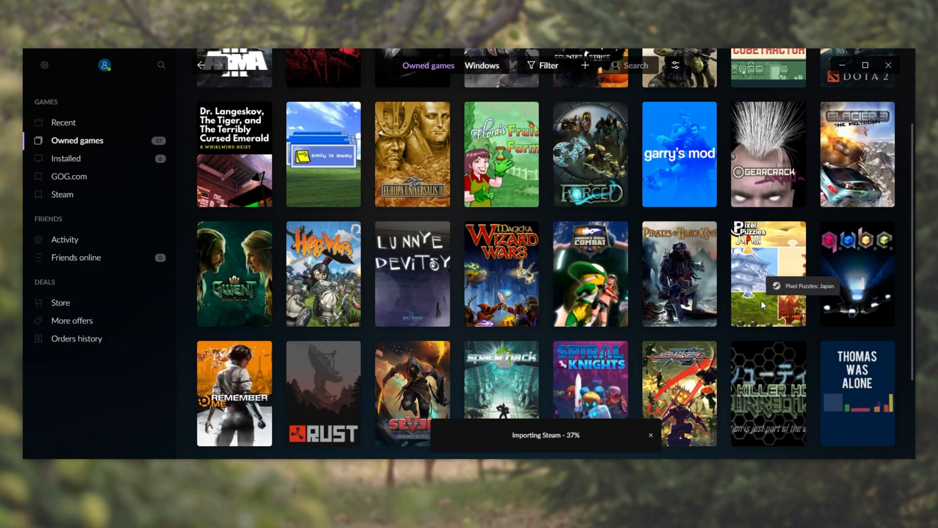
scroll("down", 3)
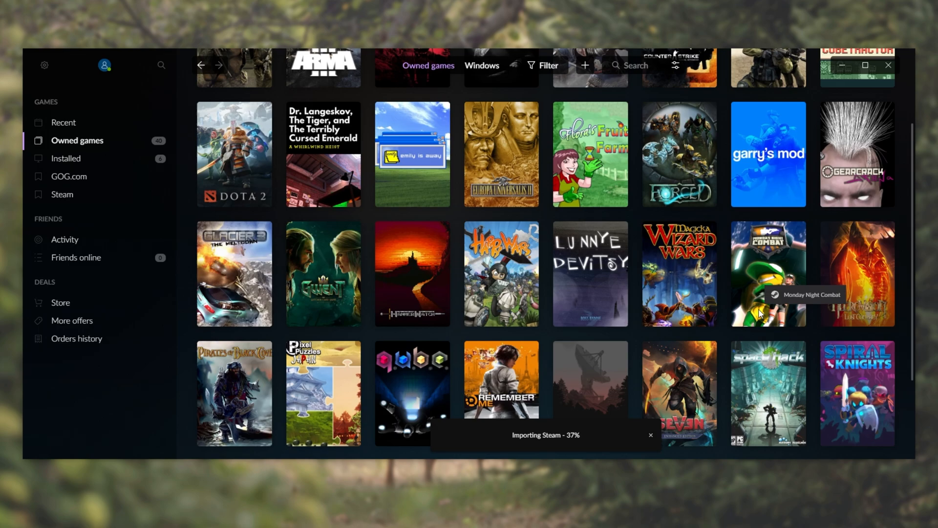
mouse_move(791, 272)
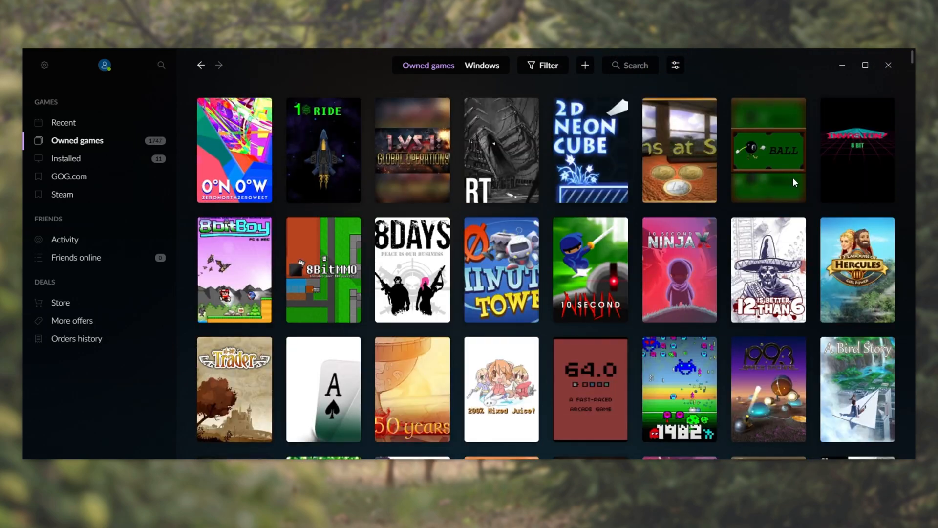
mouse_move(800, 176)
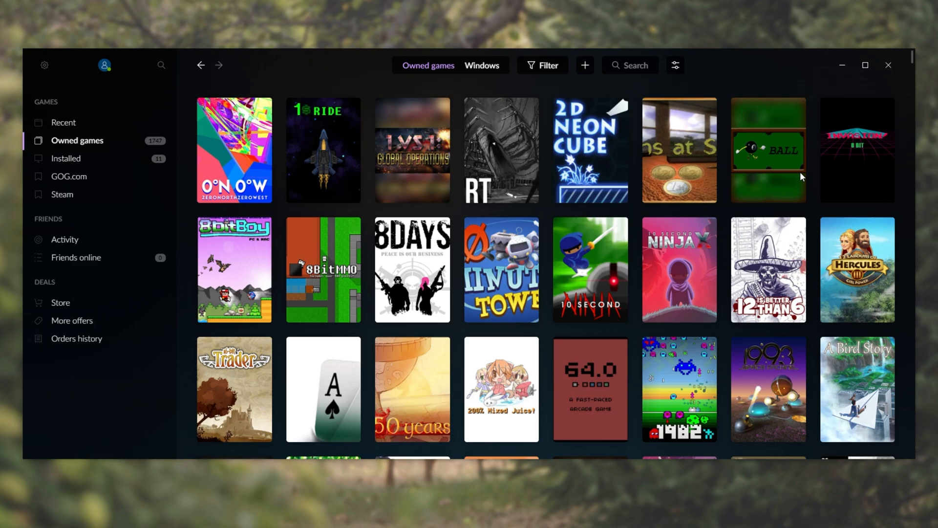
scroll("down", 3)
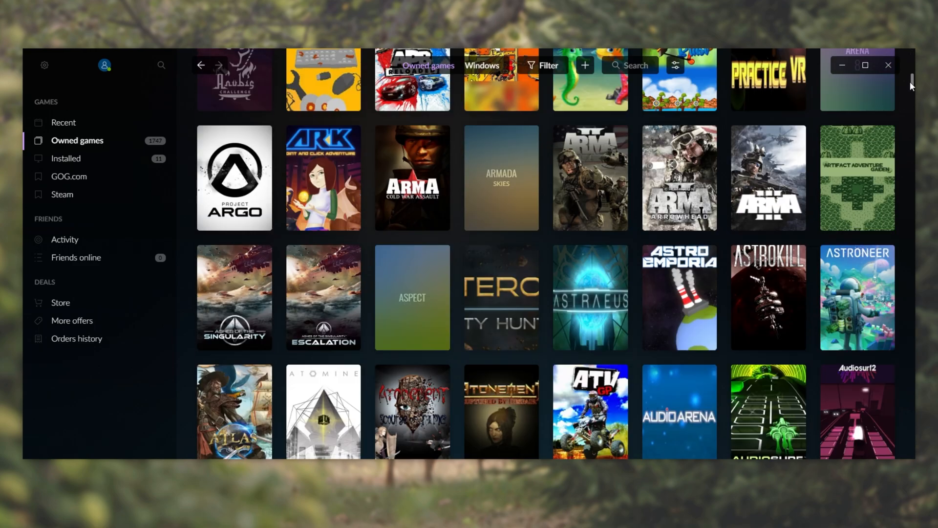
left_click(542, 65)
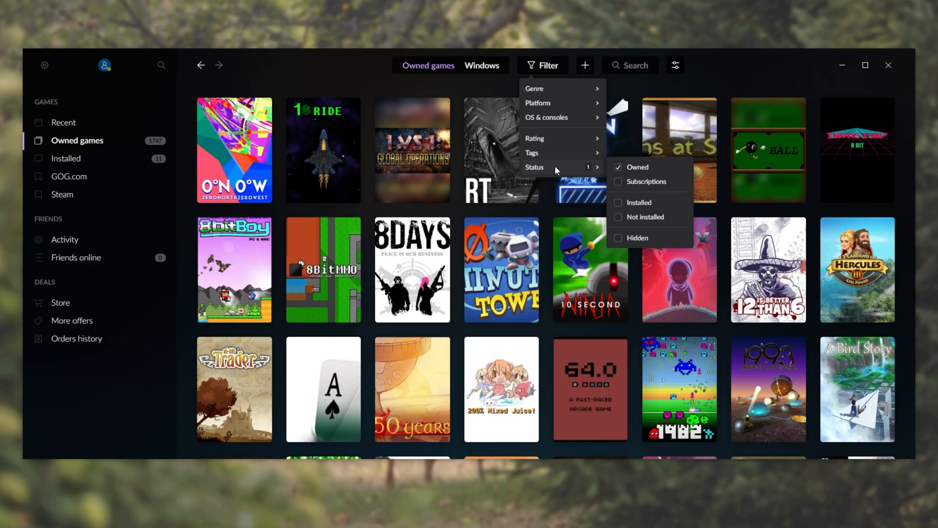
- Tick Subscriptions and Installed status filters, narrowing the library to 11 titles
left_click(618, 181)
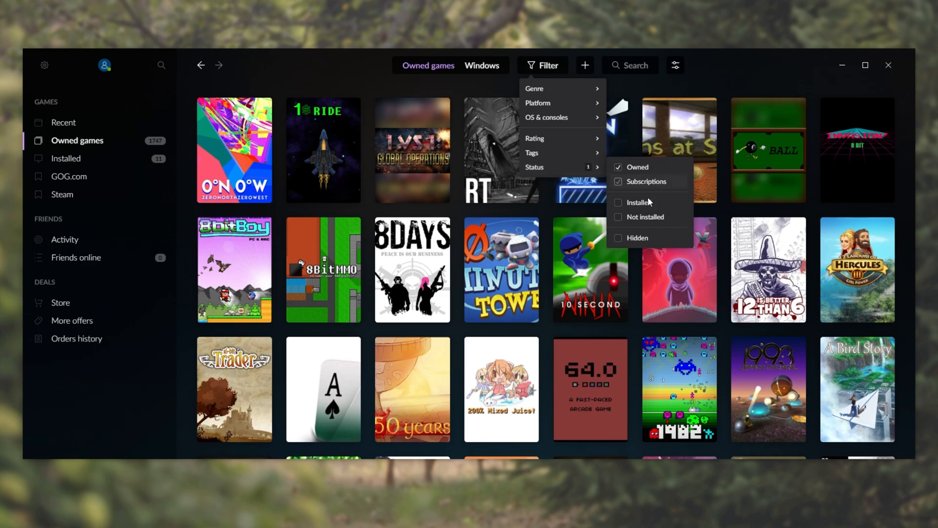
left_click(618, 202)
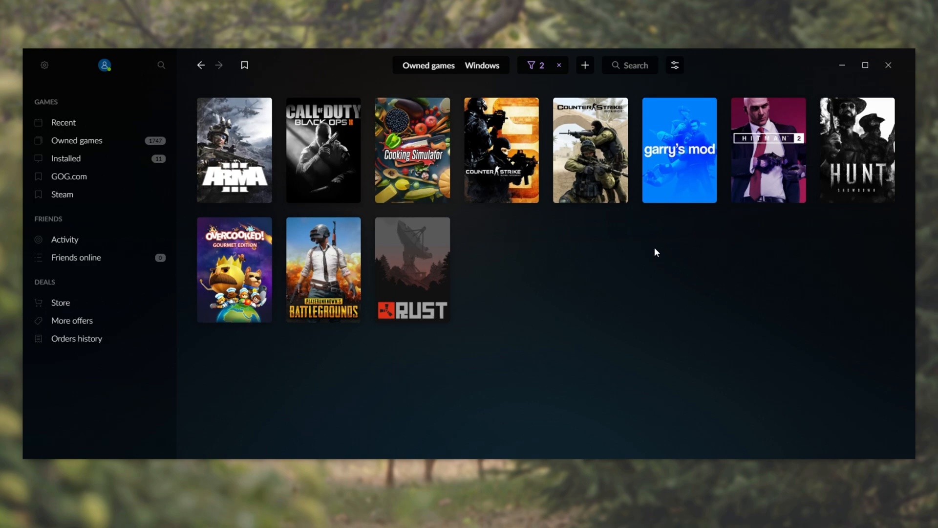
mouse_move(679, 114)
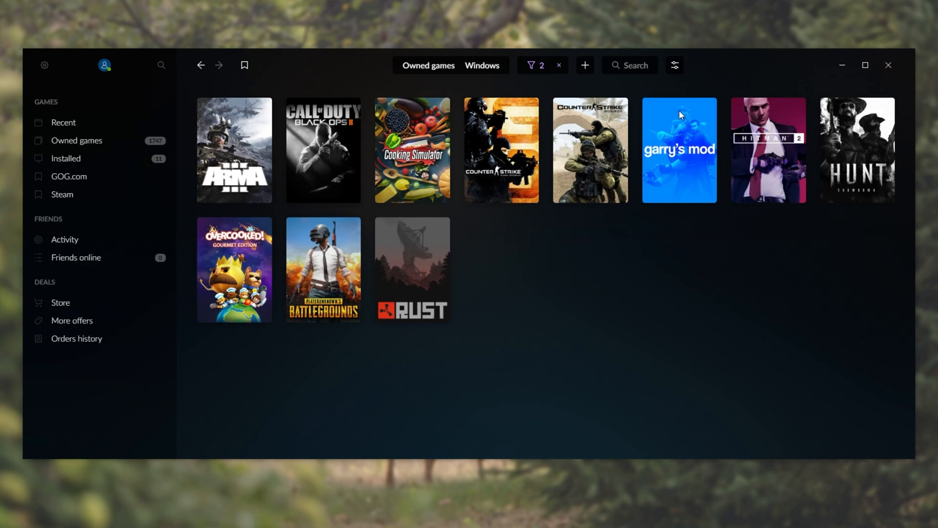
mouse_move(888, 65)
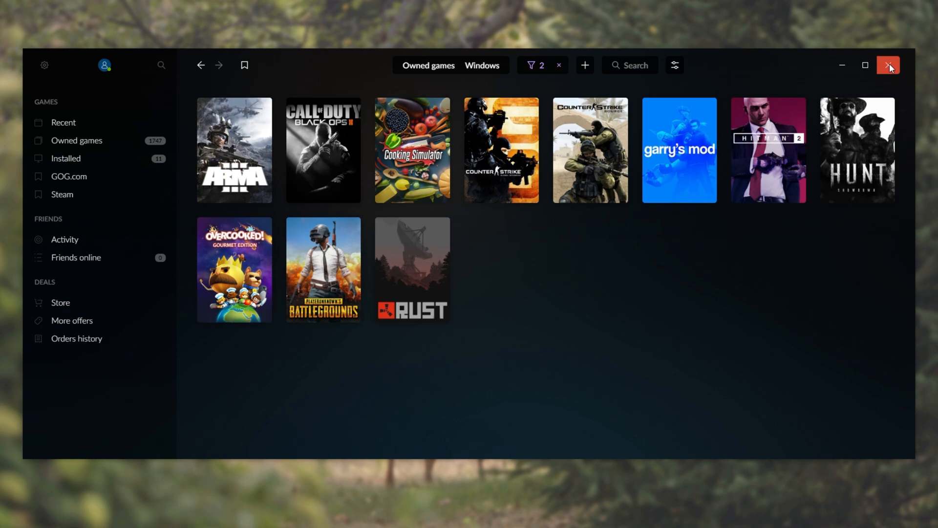